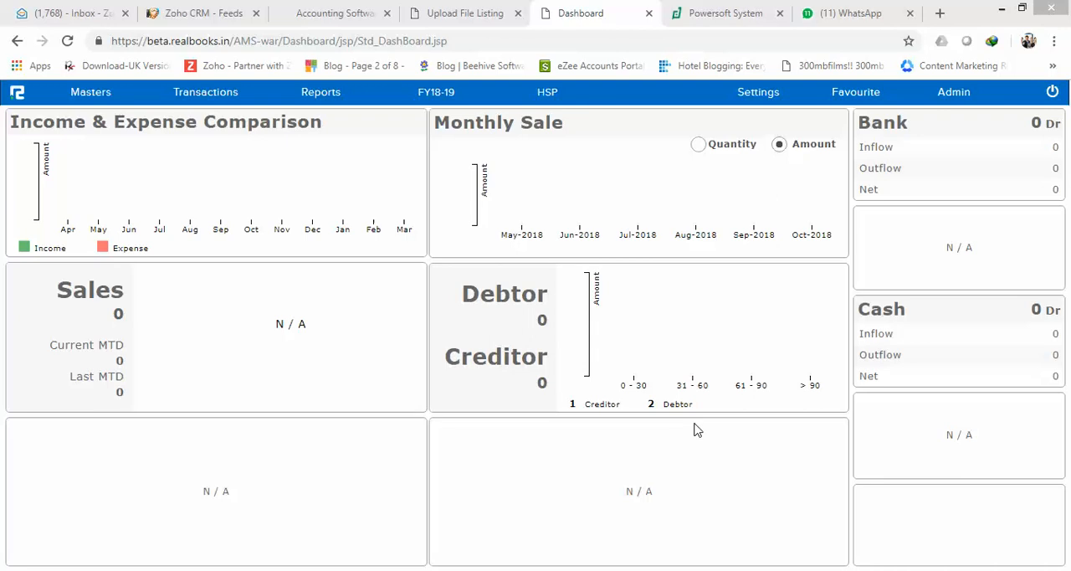
# - Open Masters > Inventory > Items > Create to get a blank item form
pyautogui.click(90, 92)
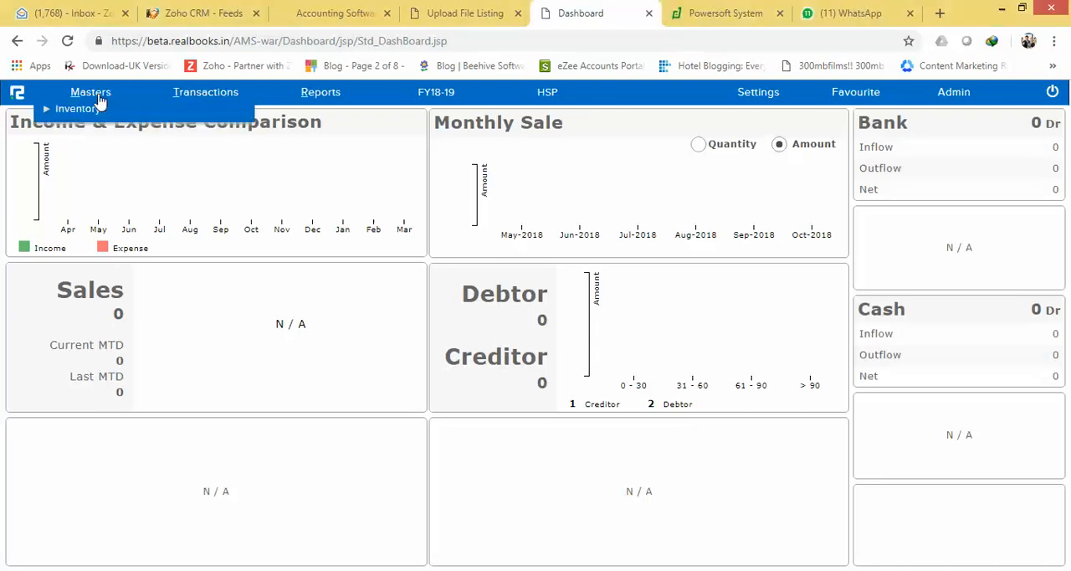
pyautogui.click(90, 92)
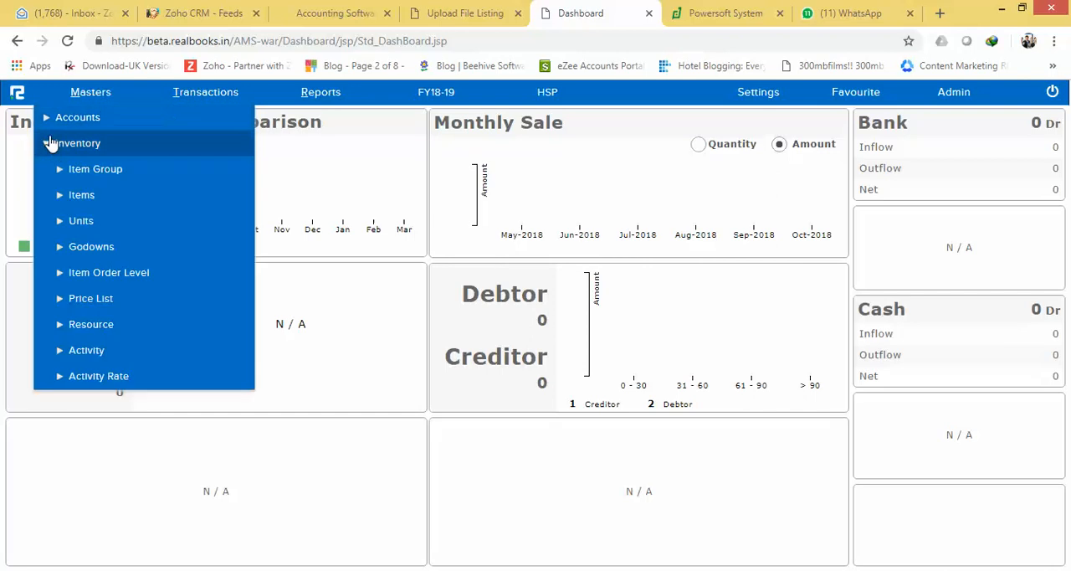
pyautogui.moveTo(81, 194)
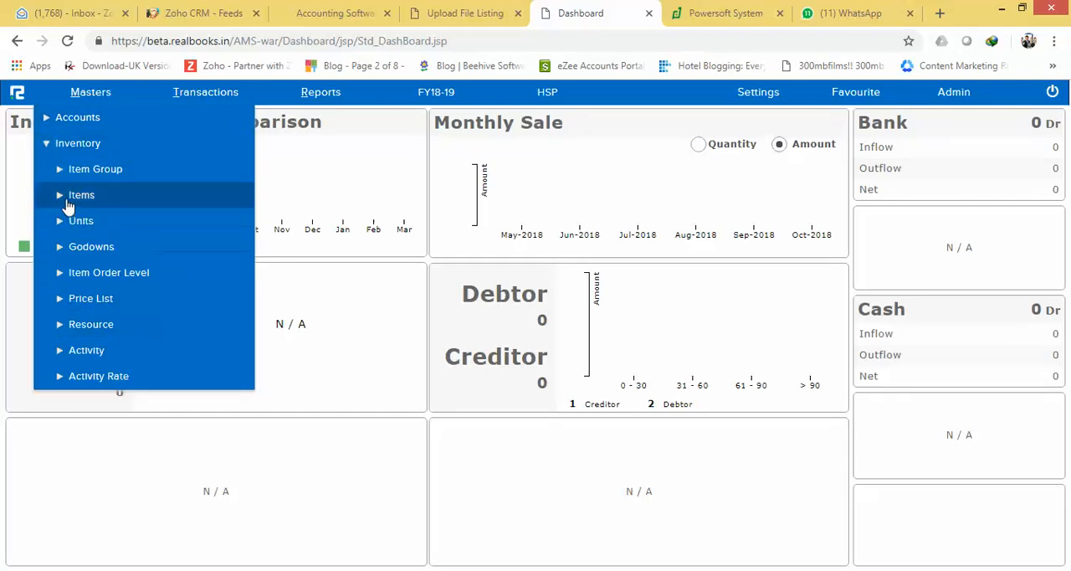
pyautogui.click(81, 194)
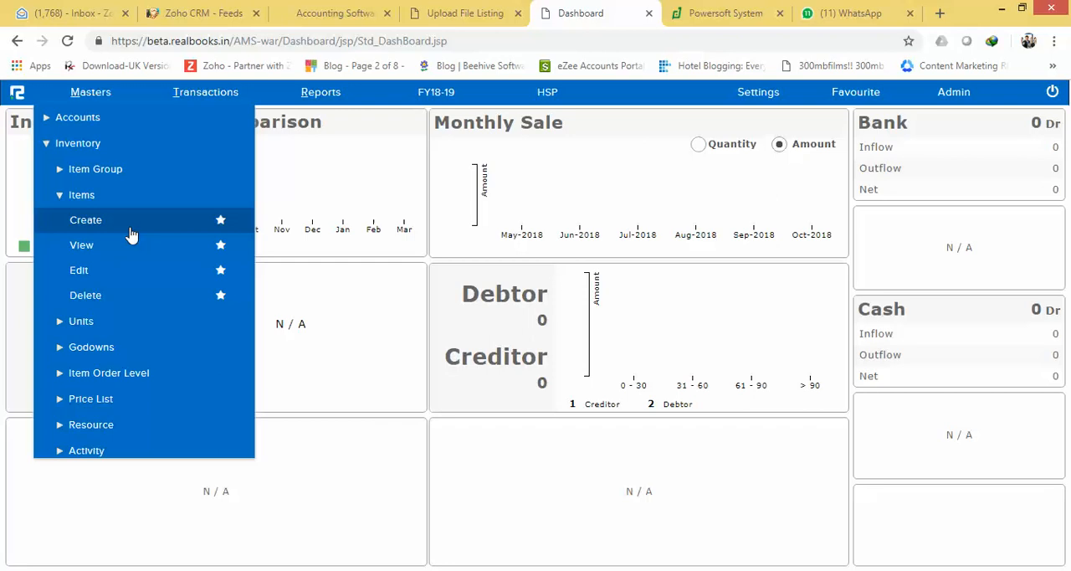
pyautogui.moveTo(149, 239)
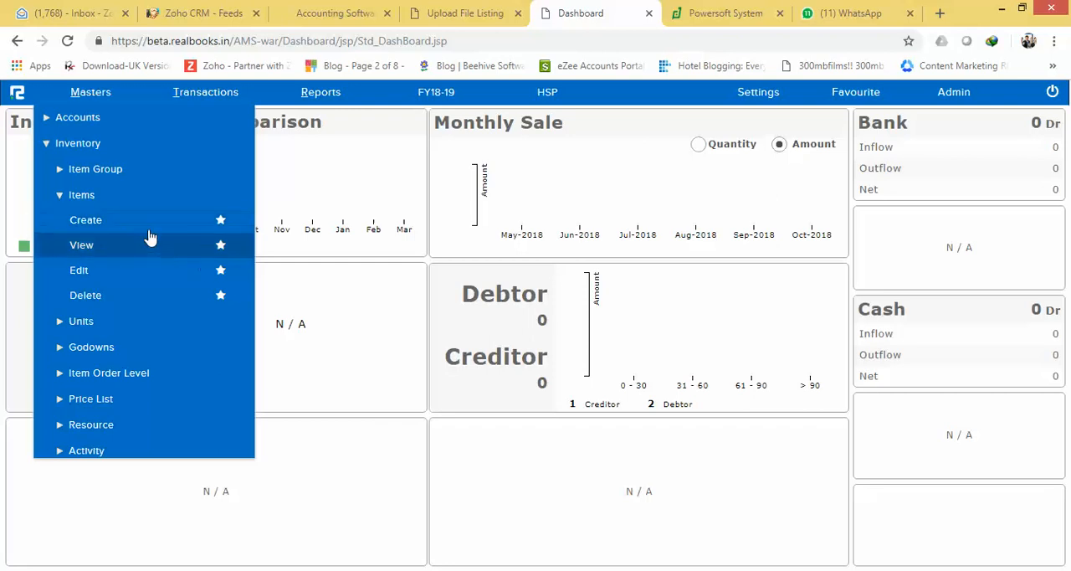
pyautogui.click(85, 219)
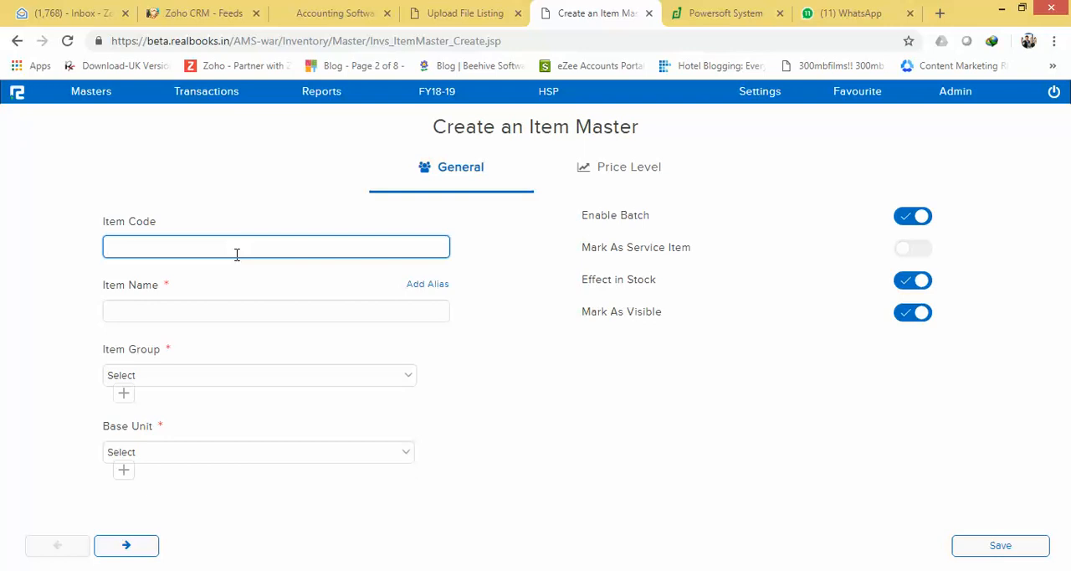
# - Enter '3 Fer Syrup' as the item name
pyautogui.click(277, 311)
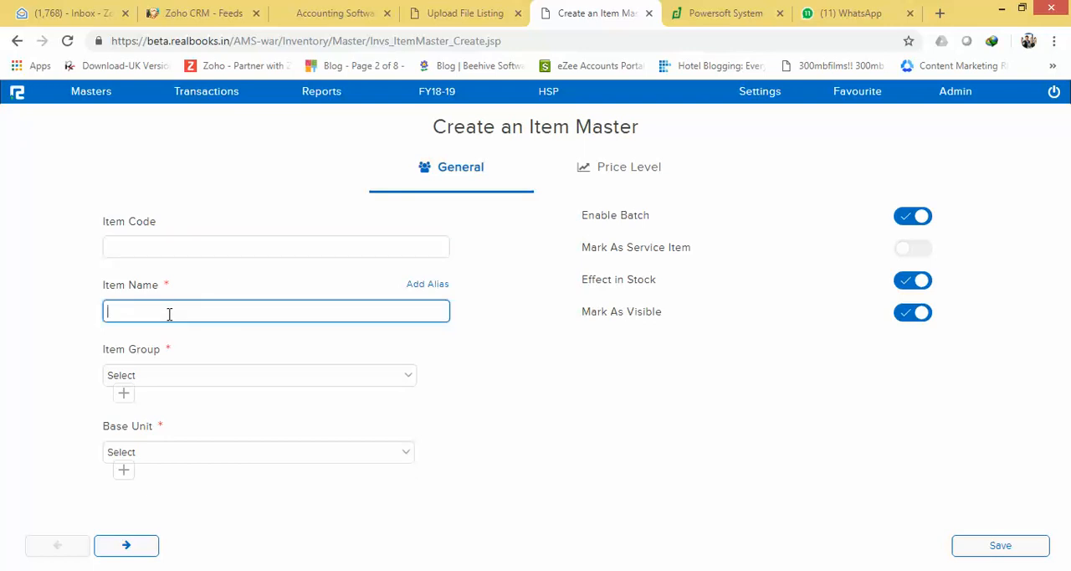
pyautogui.write('3 Fer Syrup')
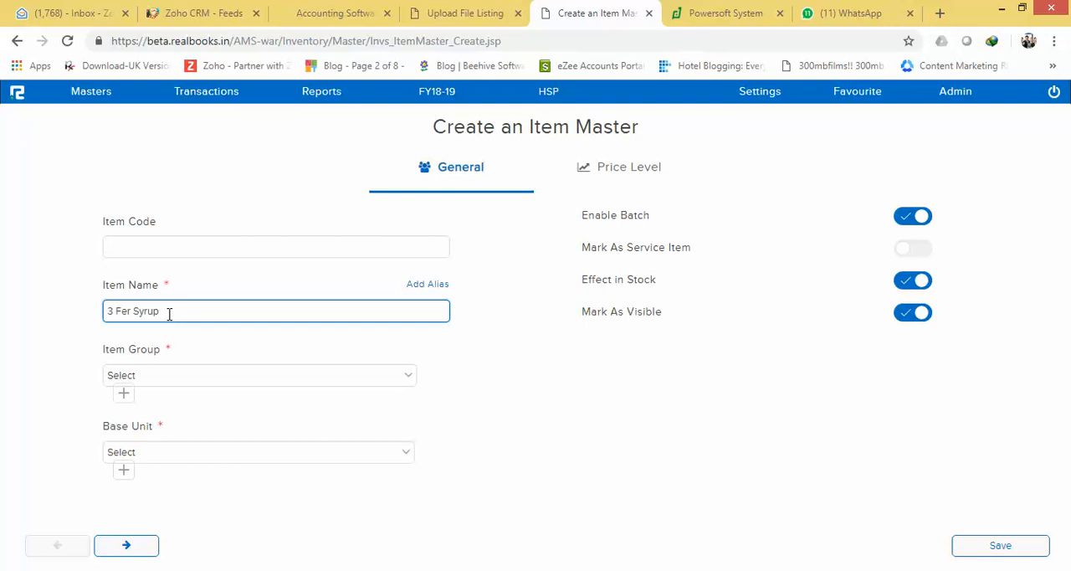
pyautogui.moveTo(214, 361)
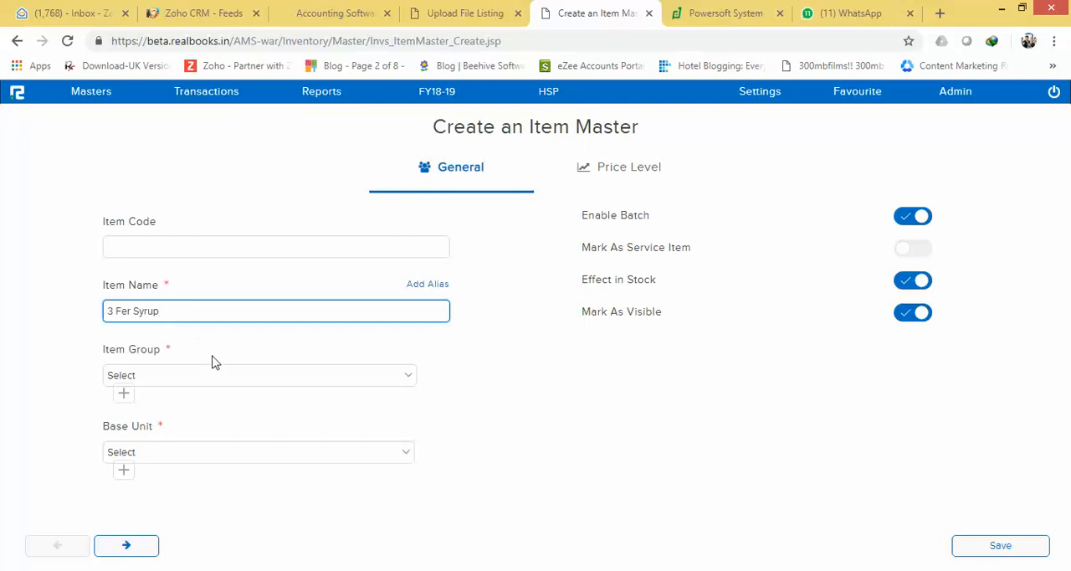
pyautogui.moveTo(247, 356)
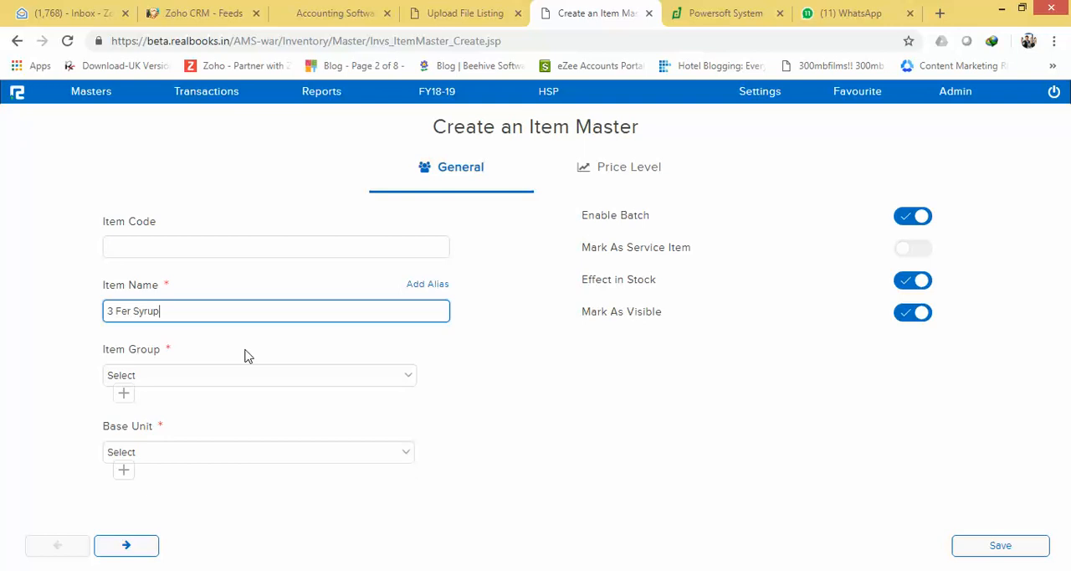
pyautogui.moveTo(249, 371)
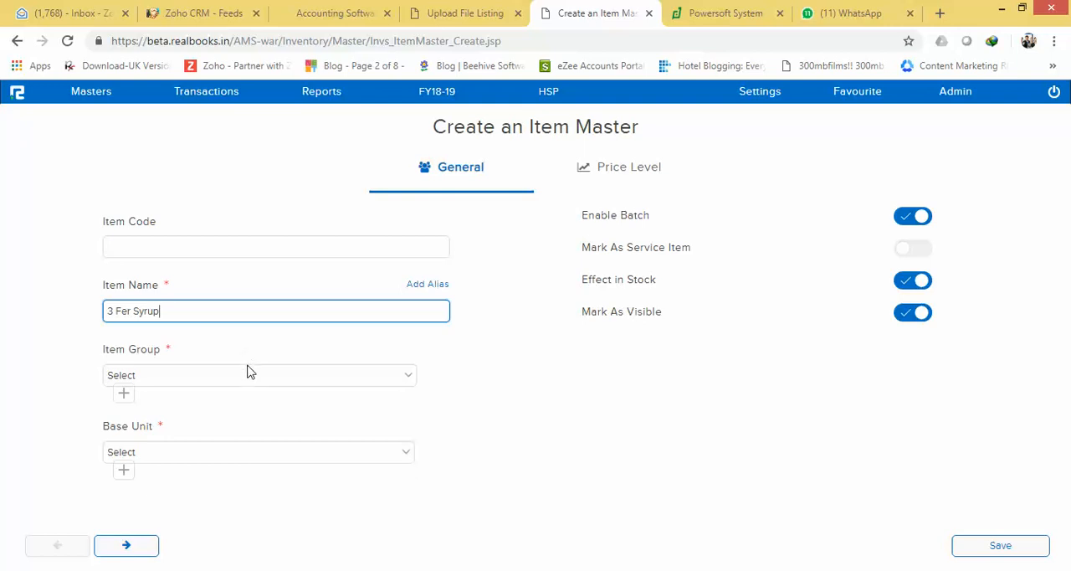
pyautogui.moveTo(249, 388)
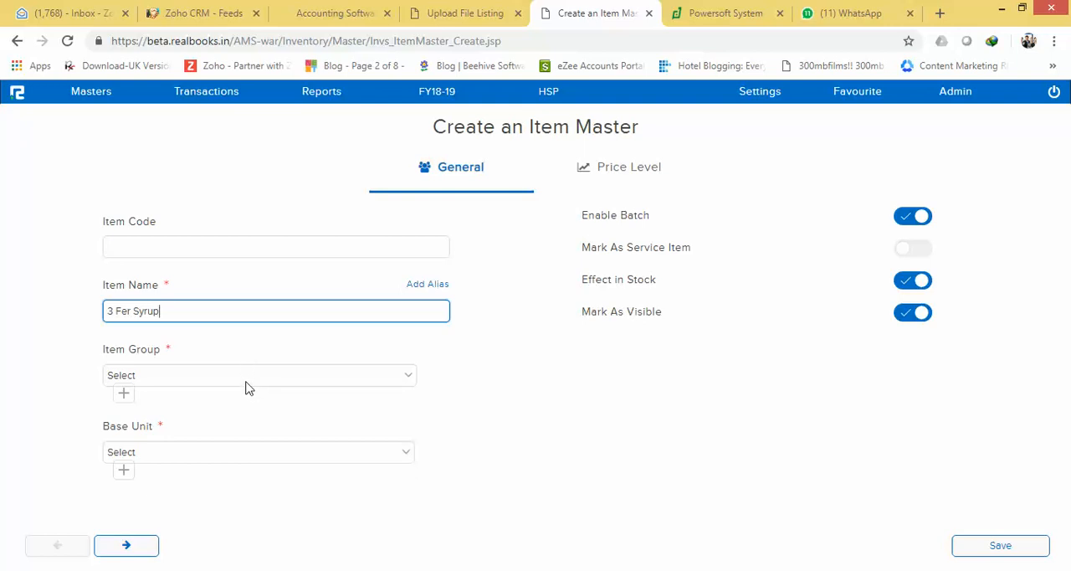
pyautogui.moveTo(256, 381)
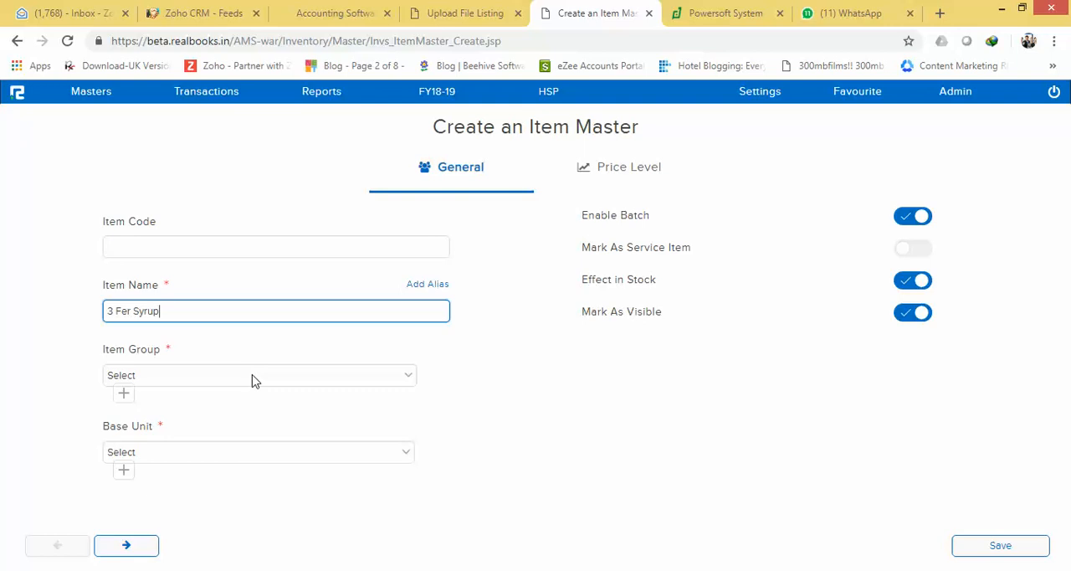
pyautogui.click(255, 374)
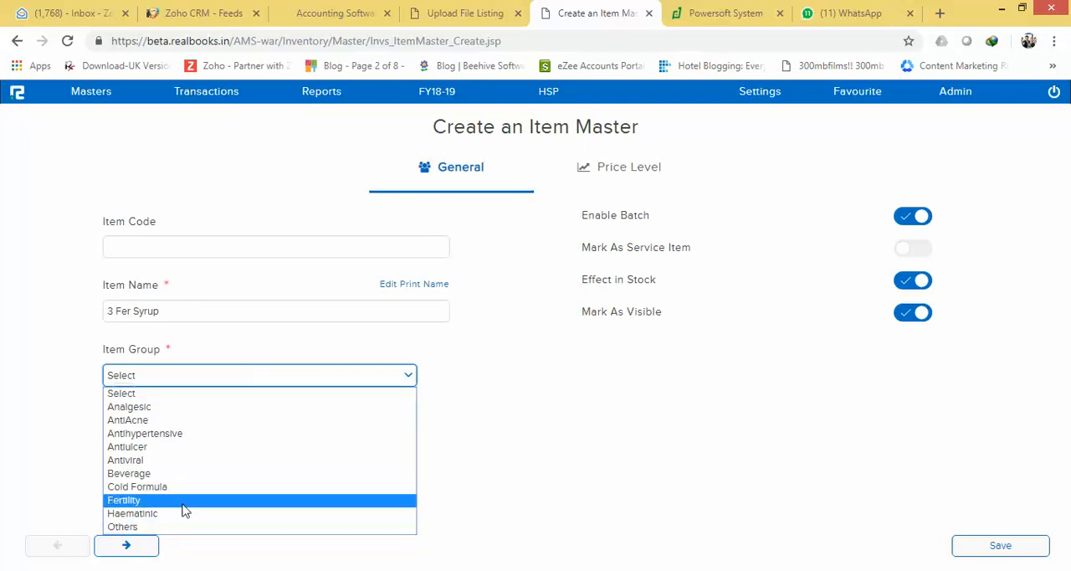
pyautogui.moveTo(184, 513)
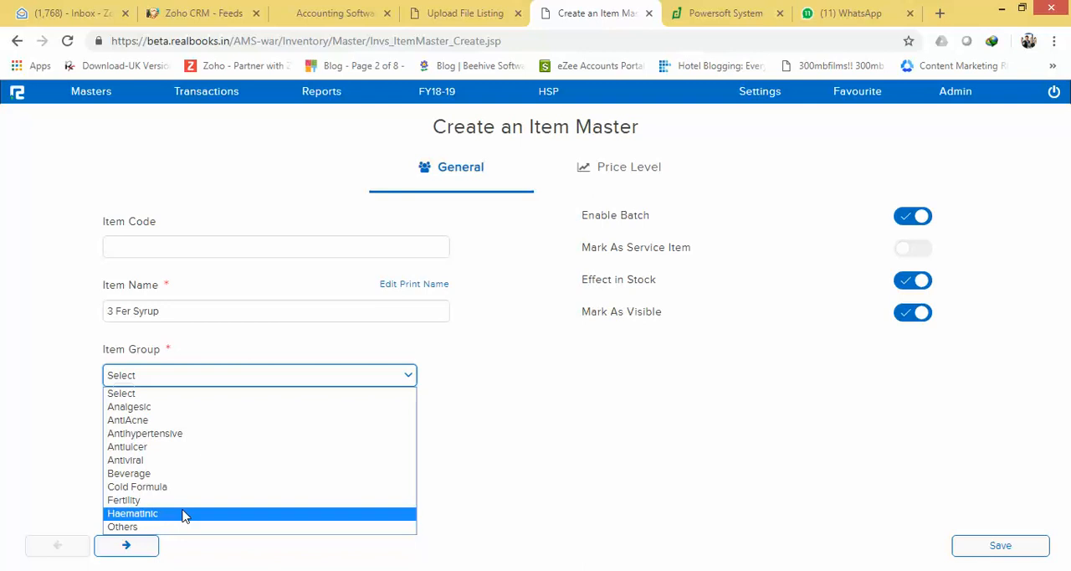
# - Choose Haematinic as the item group, dismissing the new item group popup unsaved
pyautogui.click(133, 513)
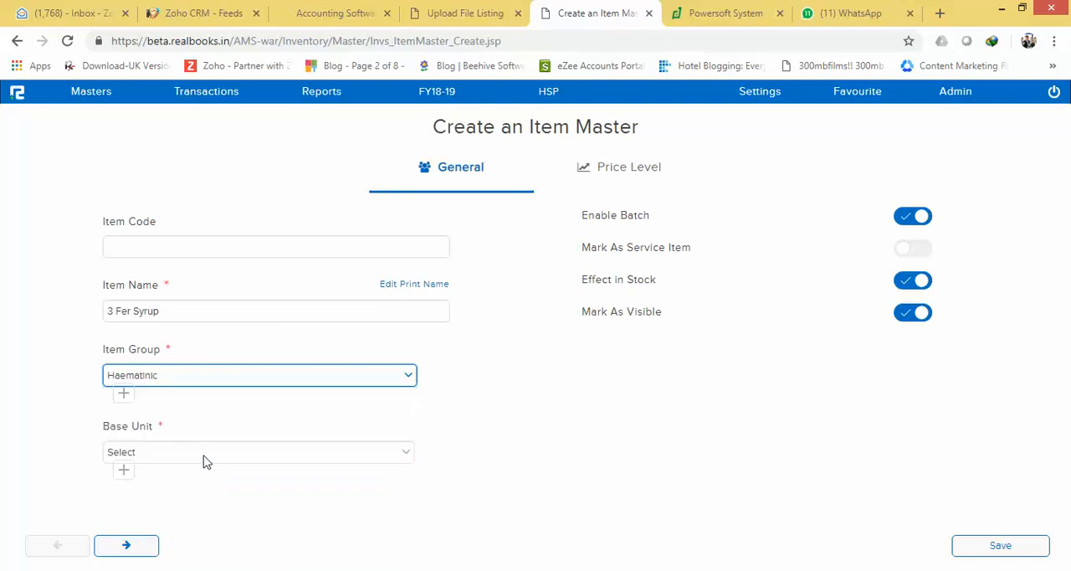
pyautogui.click(123, 393)
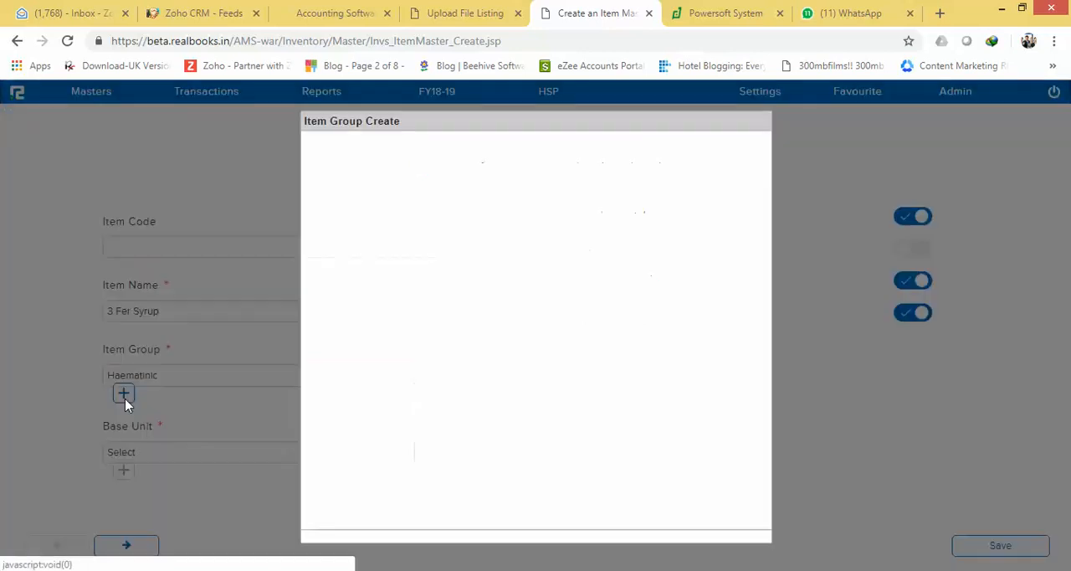
pyautogui.click(123, 394)
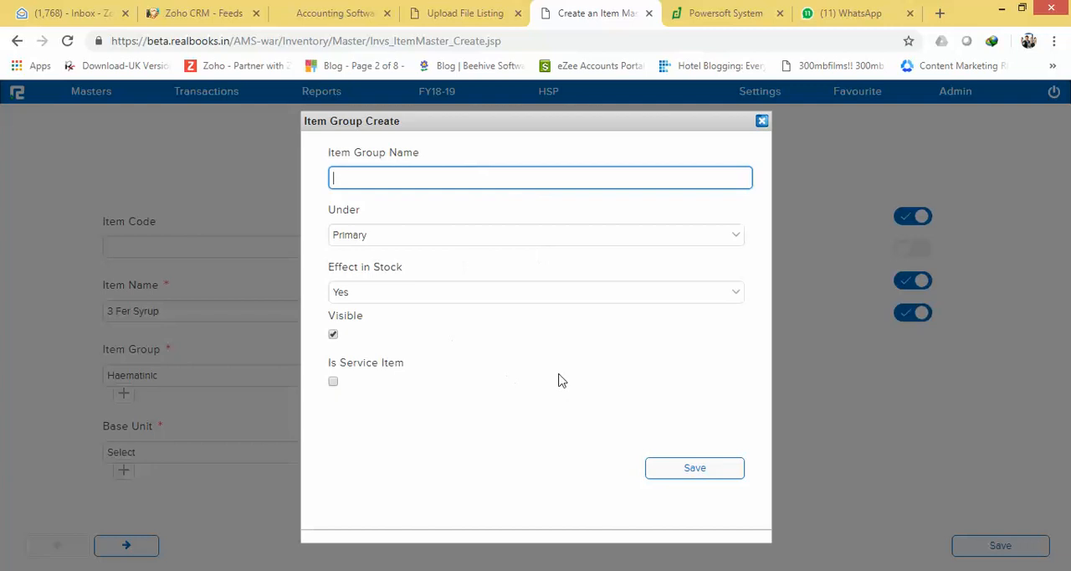
pyautogui.click(760, 121)
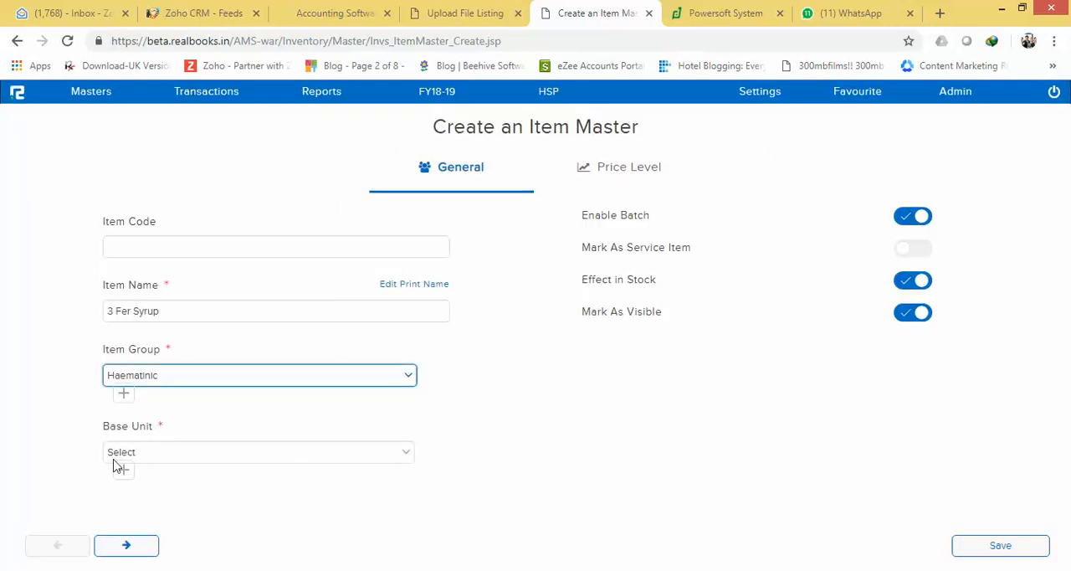
pyautogui.click(258, 451)
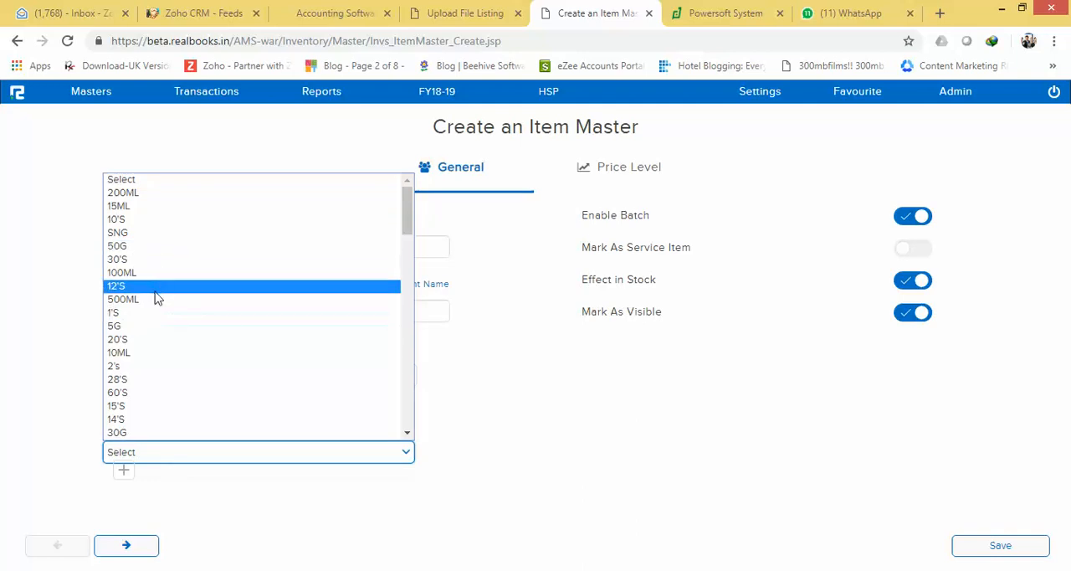
pyautogui.moveTo(159, 279)
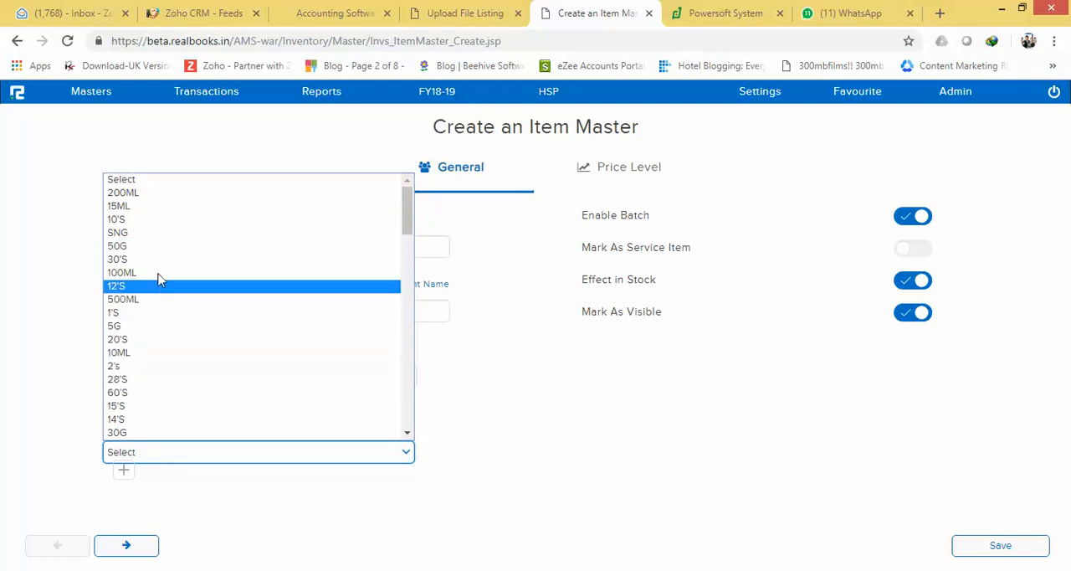
# - Choose 200ML as the base unit and switch Enable Batch off
pyautogui.click(123, 193)
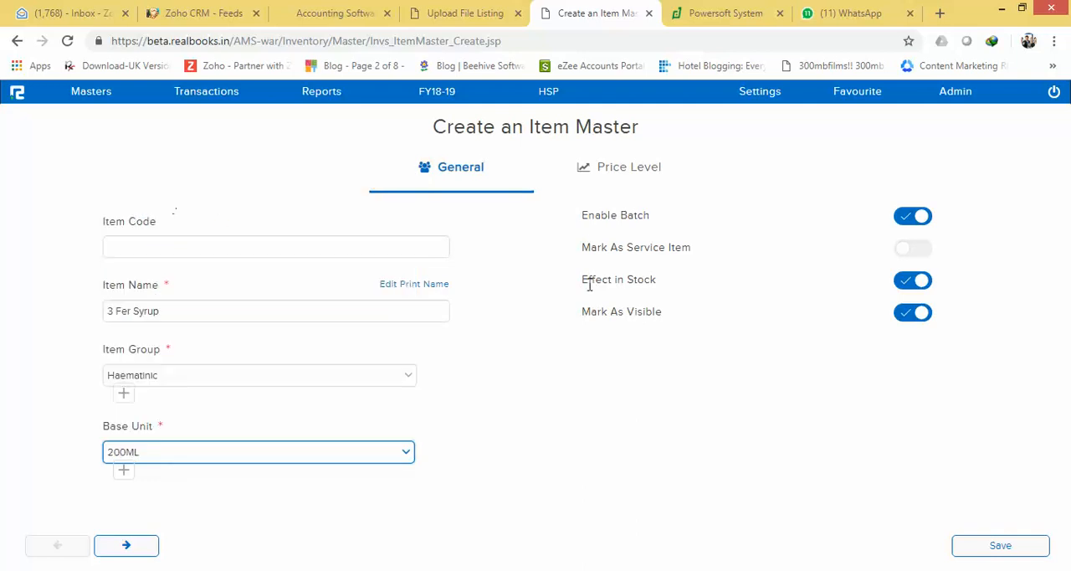
pyautogui.click(912, 216)
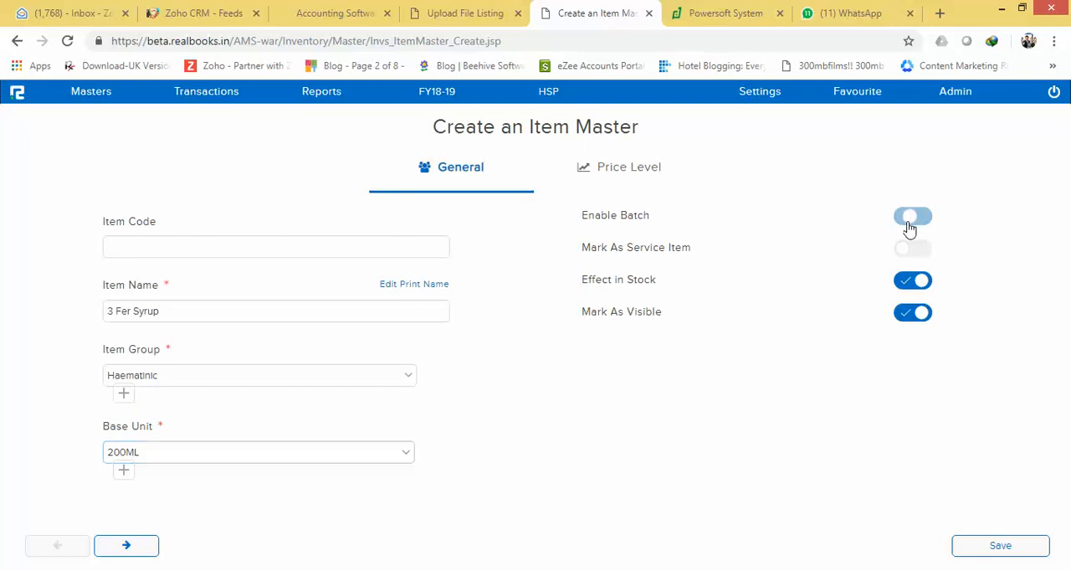
# - Switch the Enable Batch toggle back on for 3 Fer Syrup
pyautogui.click(912, 215)
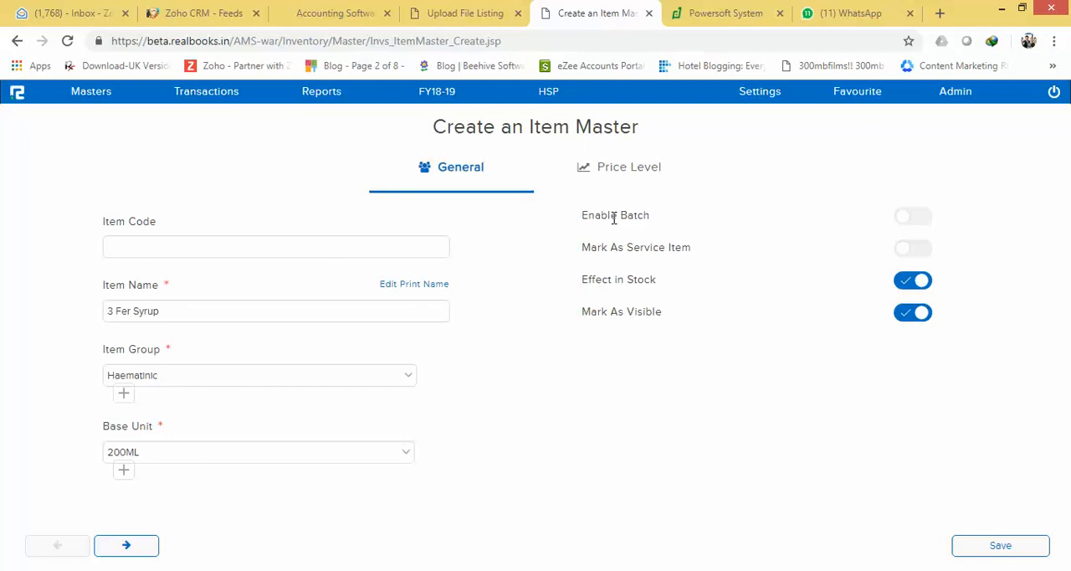
pyautogui.click(912, 216)
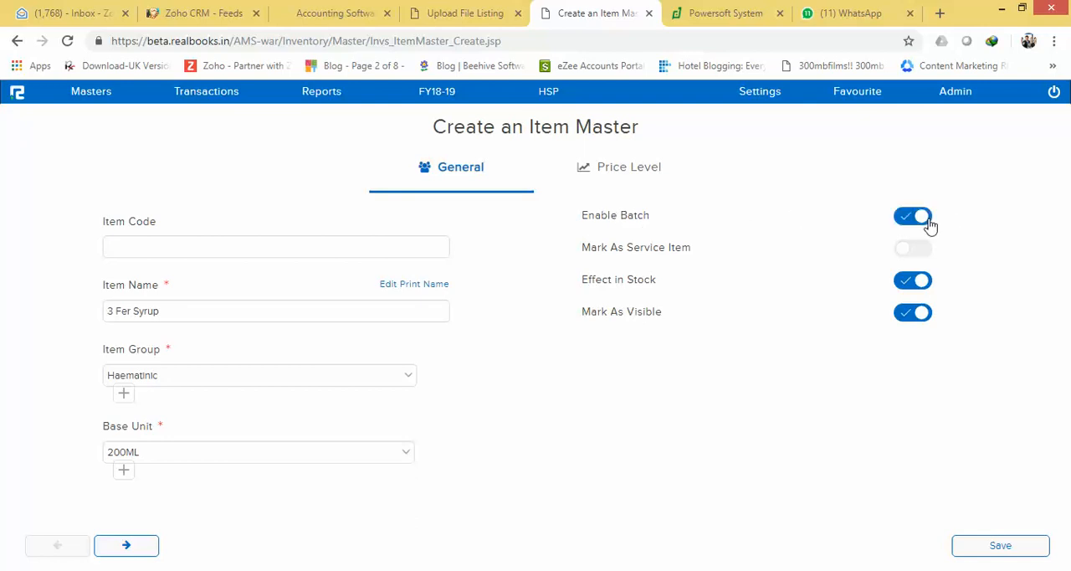
pyautogui.moveTo(920, 257)
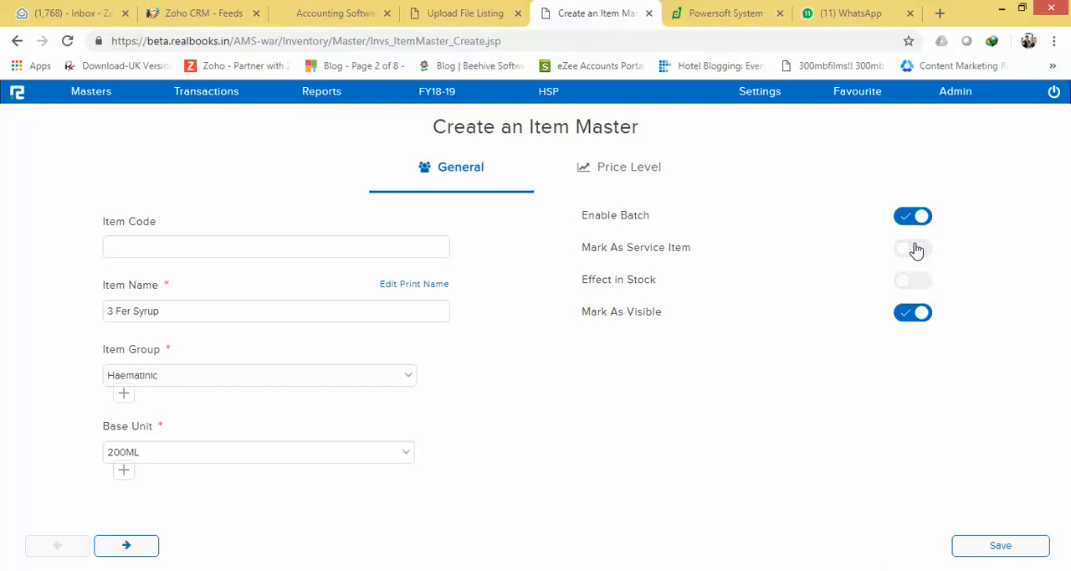
pyautogui.moveTo(866, 245)
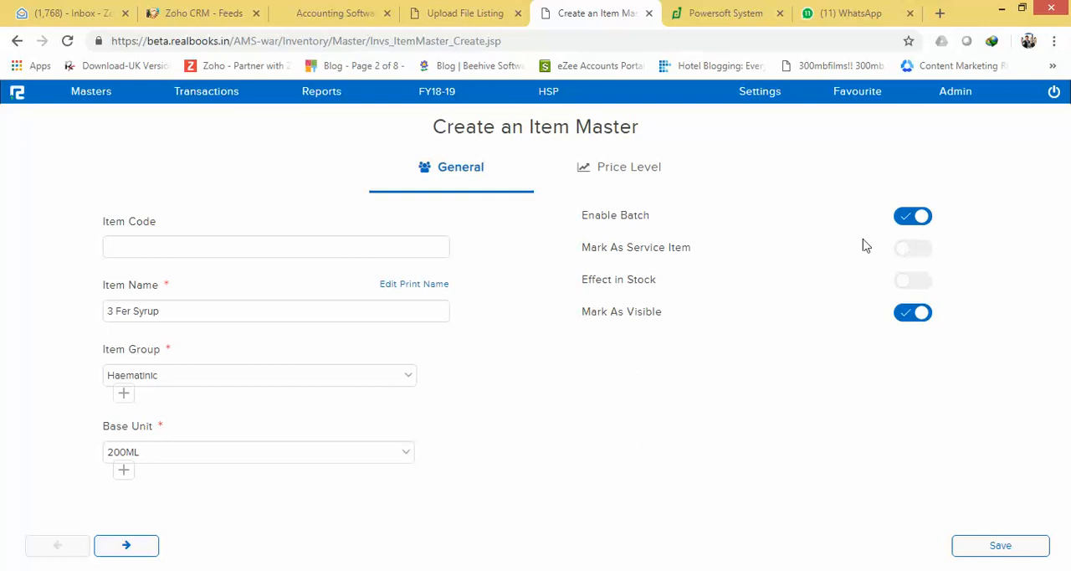
pyautogui.moveTo(943, 282)
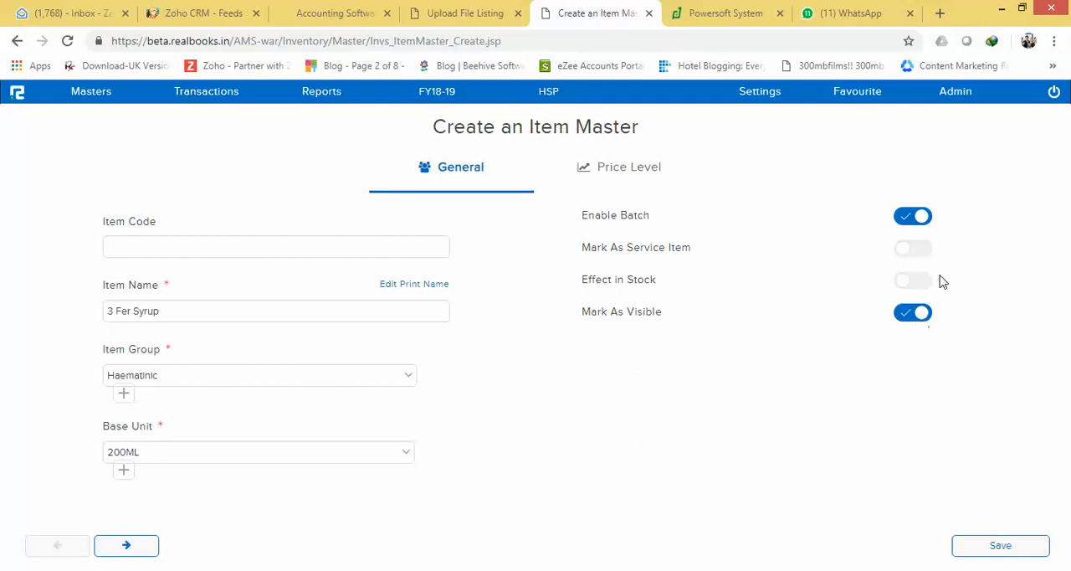
# - Turn on the Effect in Stock toggle on the General tab
pyautogui.click(912, 281)
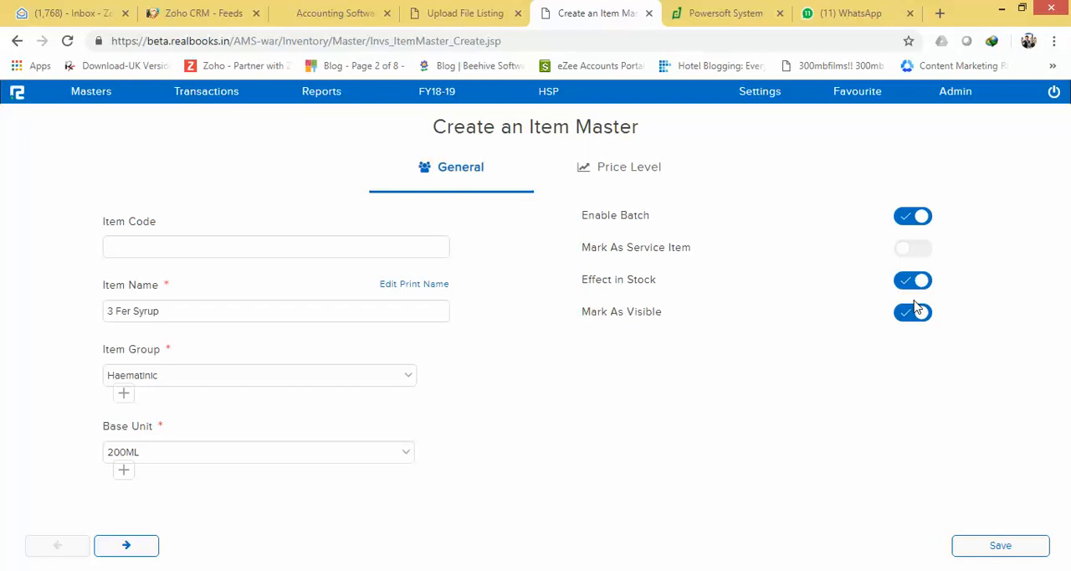
pyautogui.moveTo(658, 195)
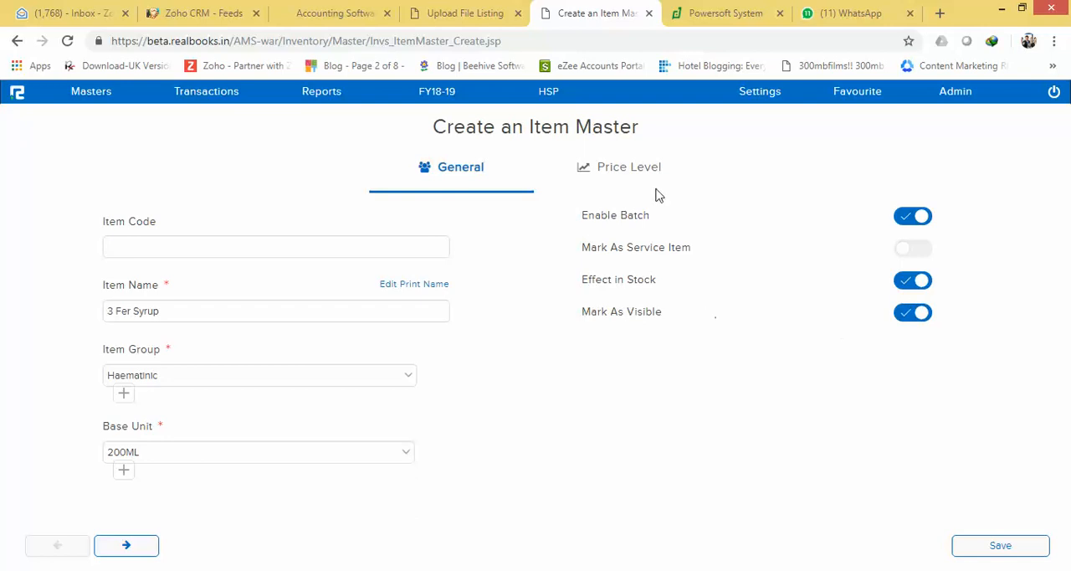
pyautogui.click(629, 167)
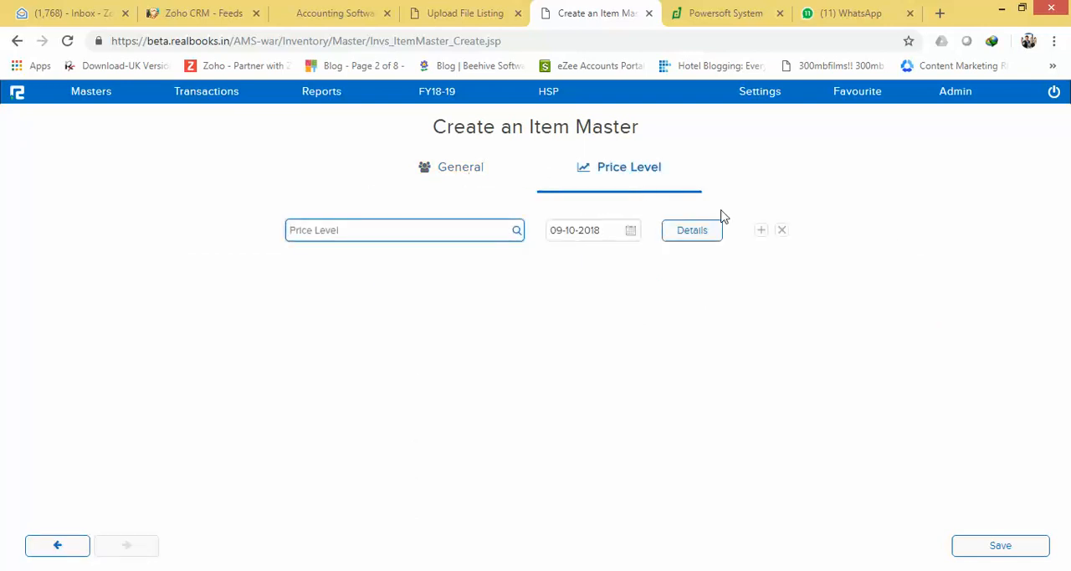
pyautogui.click(692, 230)
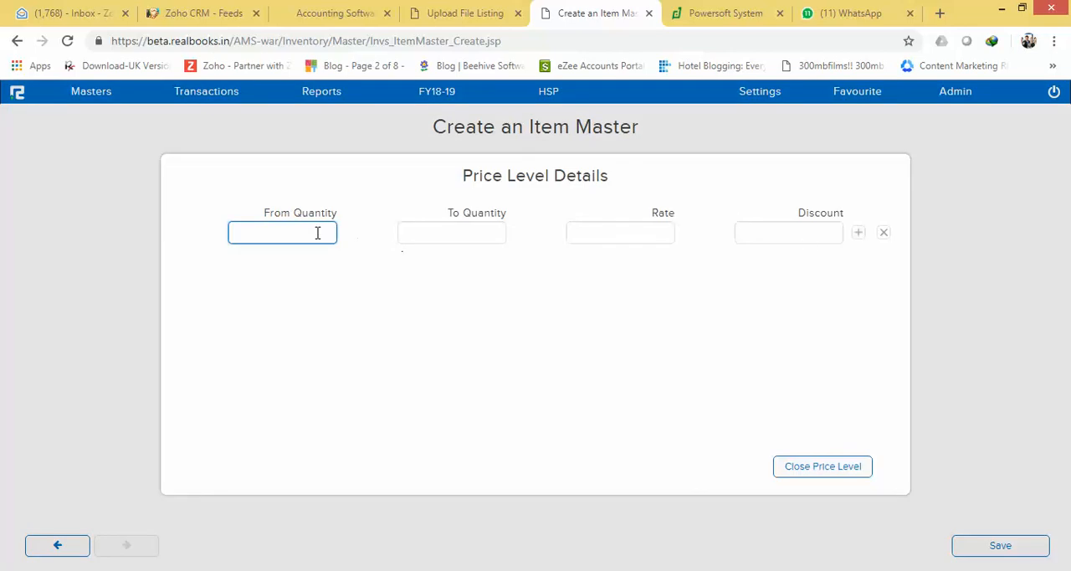
pyautogui.moveTo(559, 297)
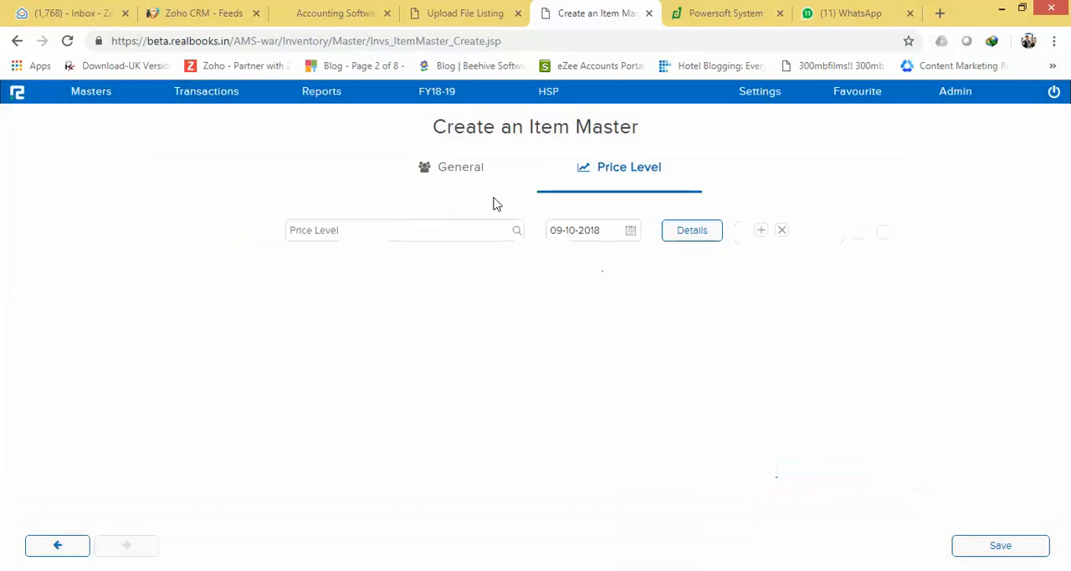
pyautogui.click(459, 166)
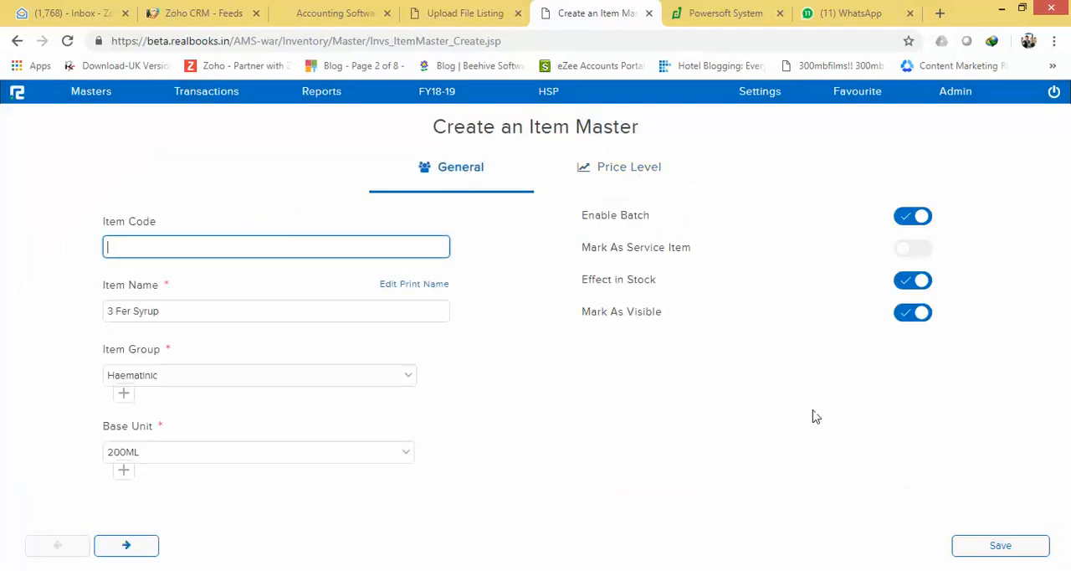
pyautogui.moveTo(531, 326)
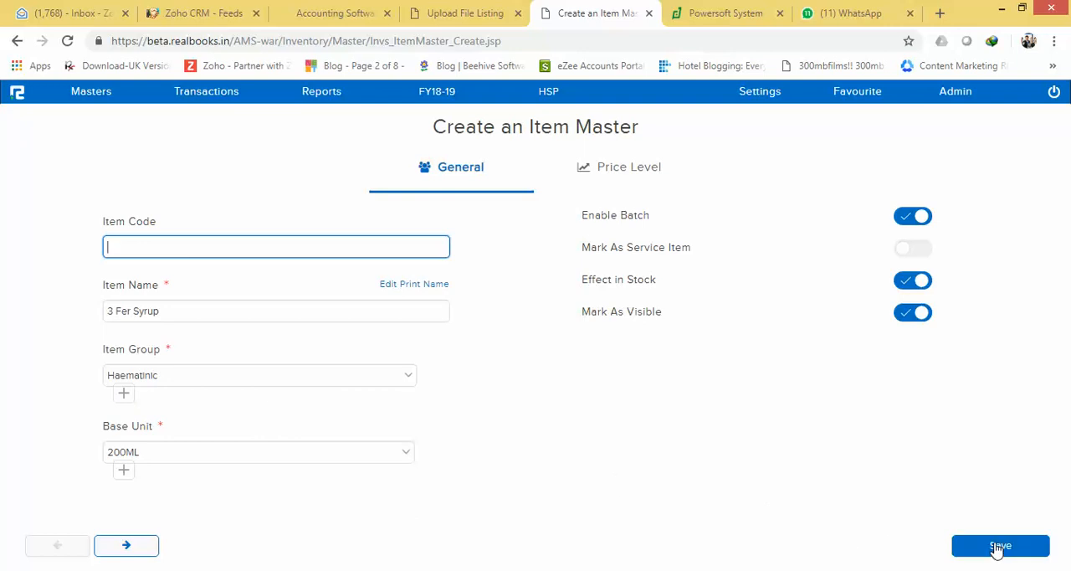
# - Save 3 Fer Syrup and acknowledge the Item Saved Successfully message
pyautogui.click(1000, 546)
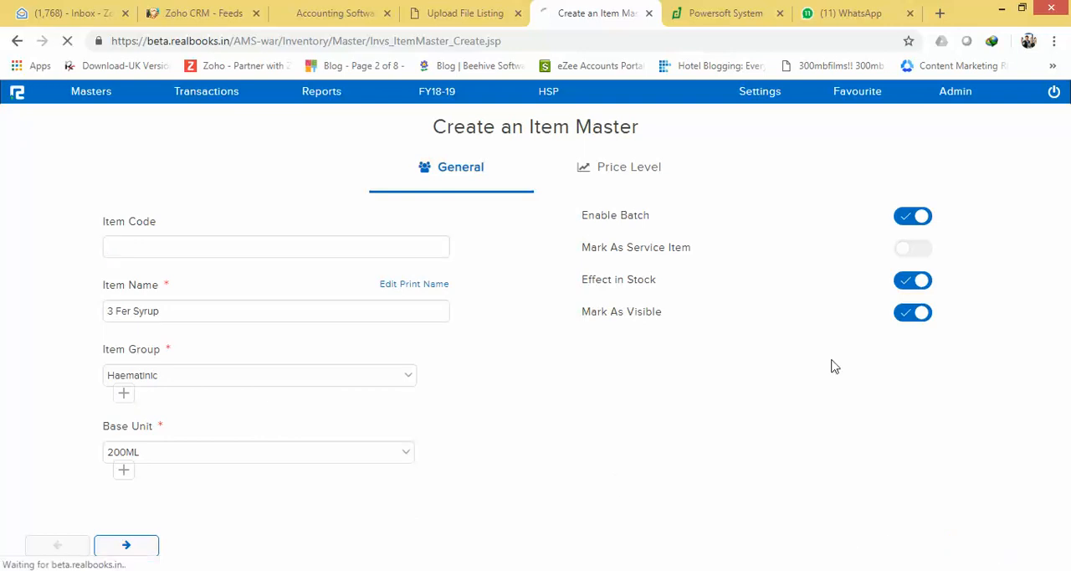
pyautogui.click(126, 545)
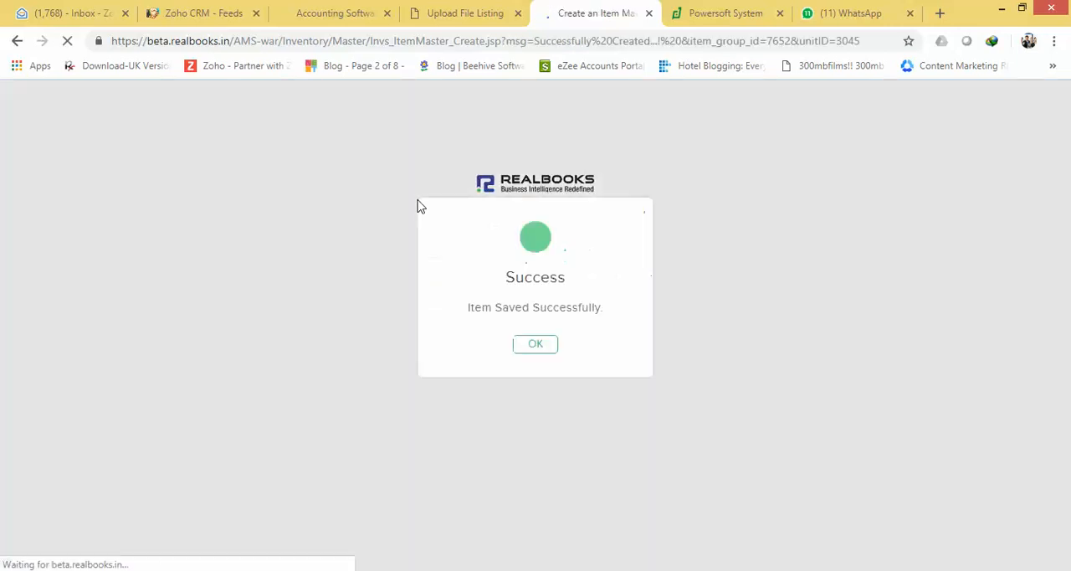
pyautogui.click(535, 343)
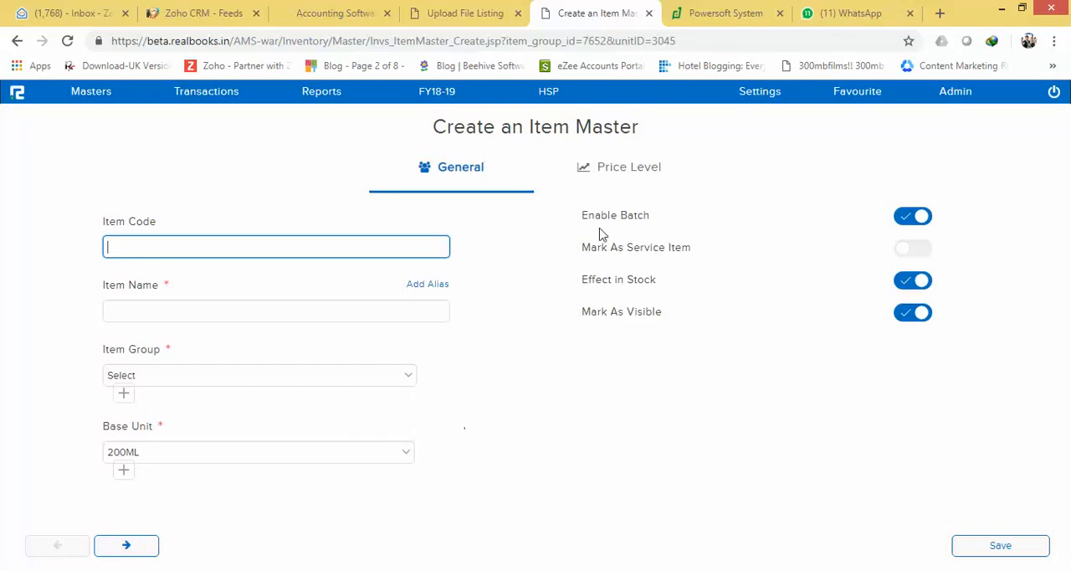
pyautogui.moveTo(129, 121)
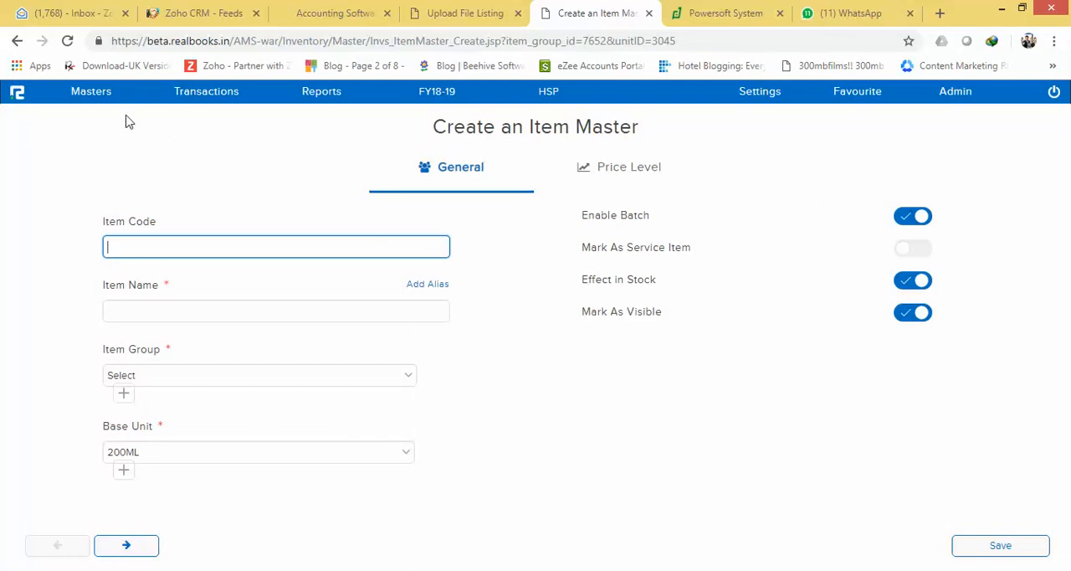
# - Open Masters > Inventory > Items > Edit and search for 'All' items
pyautogui.click(91, 91)
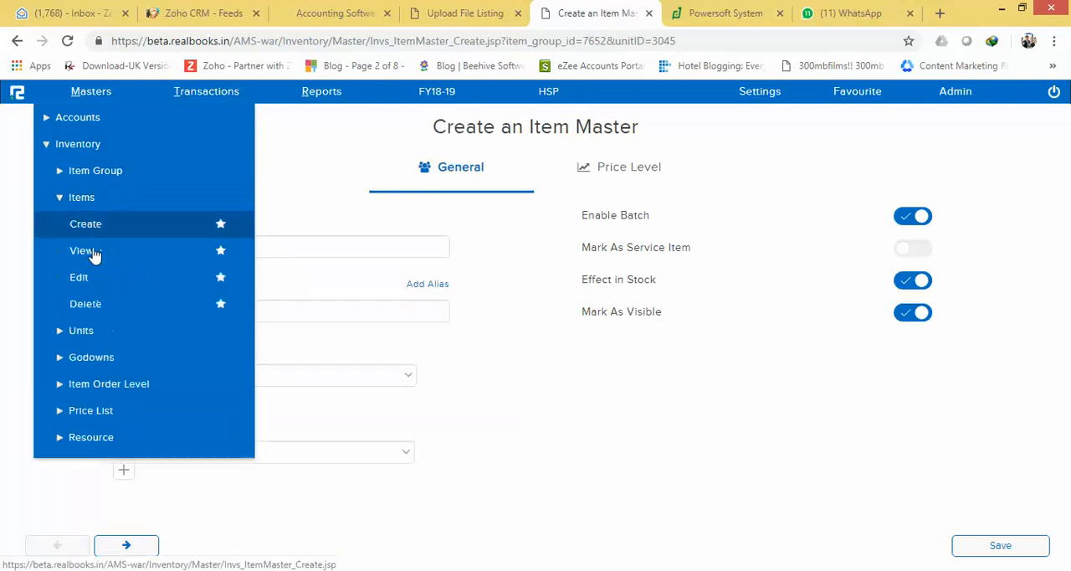
pyautogui.click(79, 277)
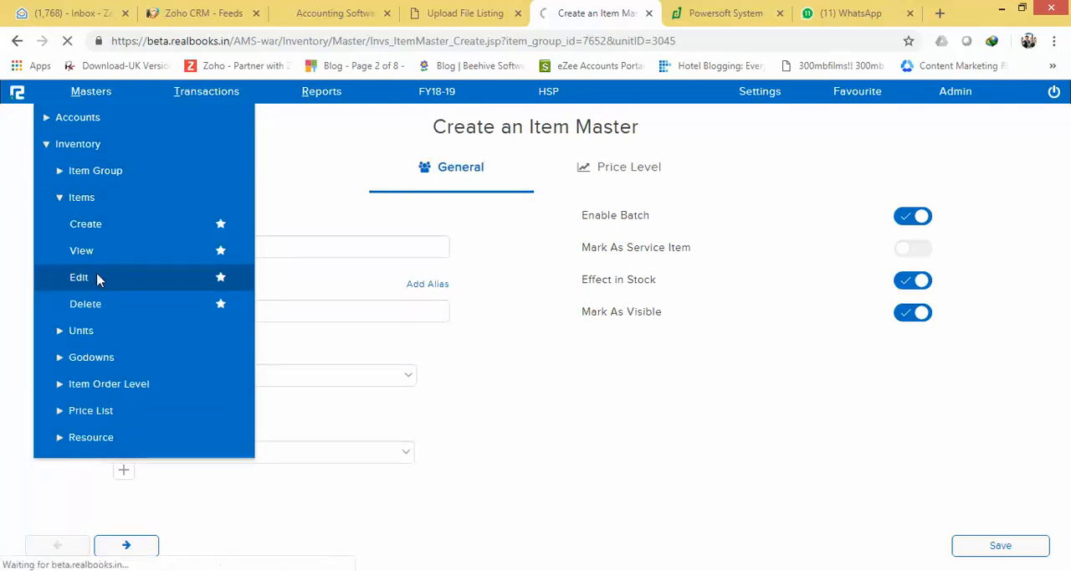
pyautogui.click(79, 277)
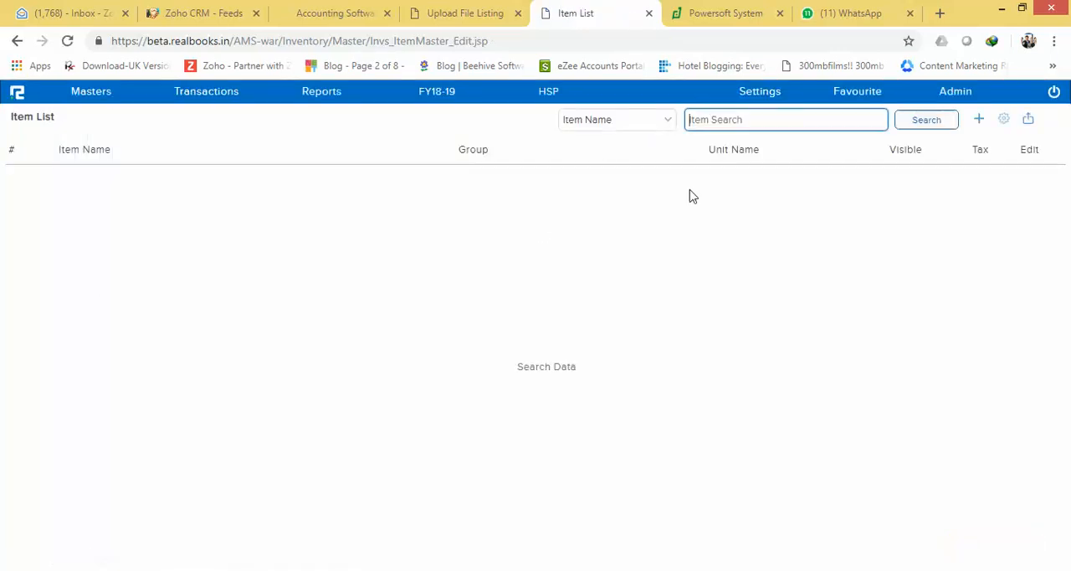
pyautogui.write('All')
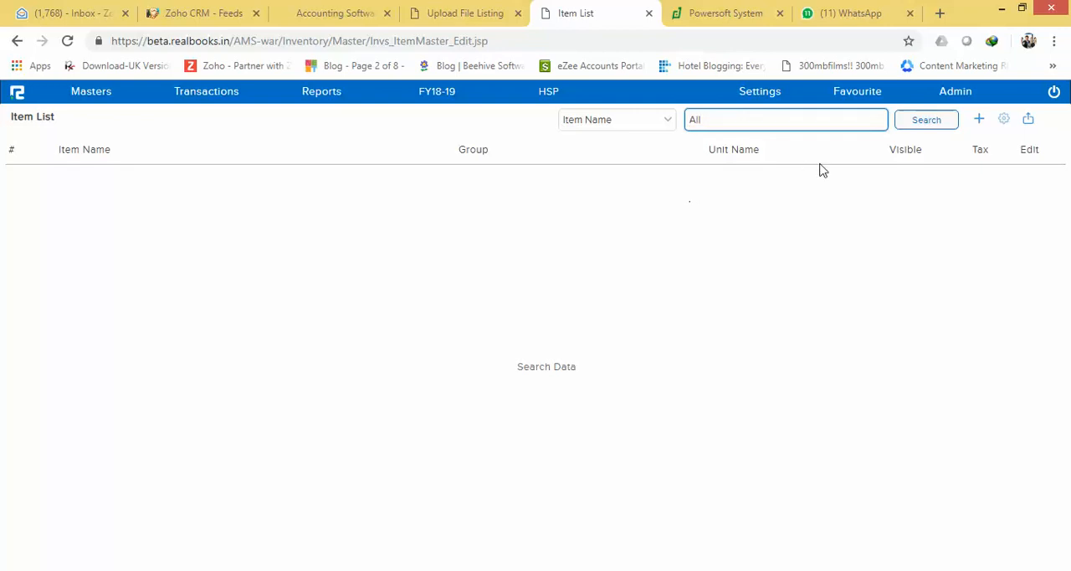
pyautogui.moveTo(912, 99)
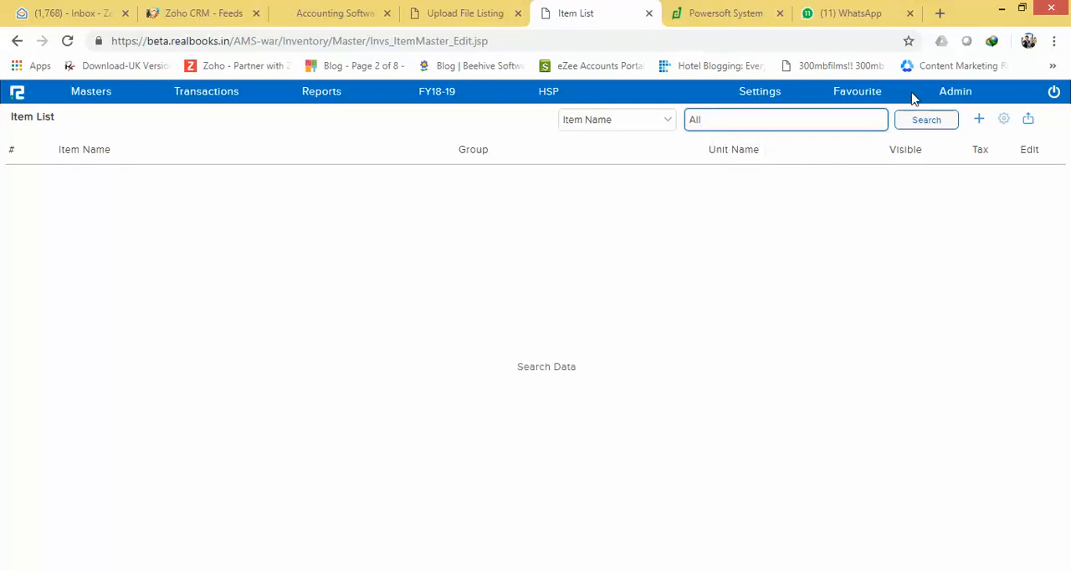
pyautogui.click(926, 119)
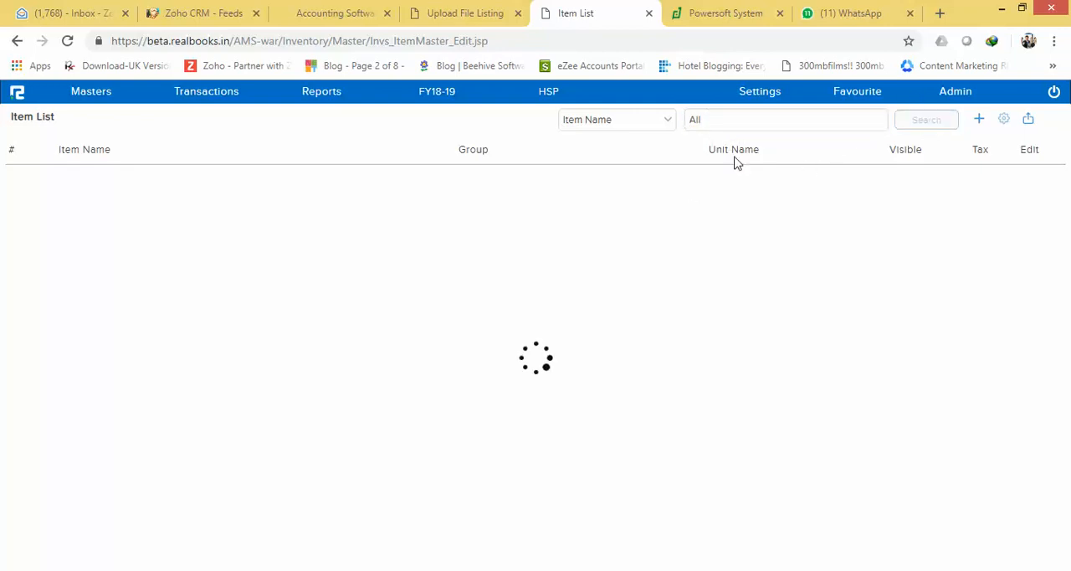
pyautogui.moveTo(410, 235)
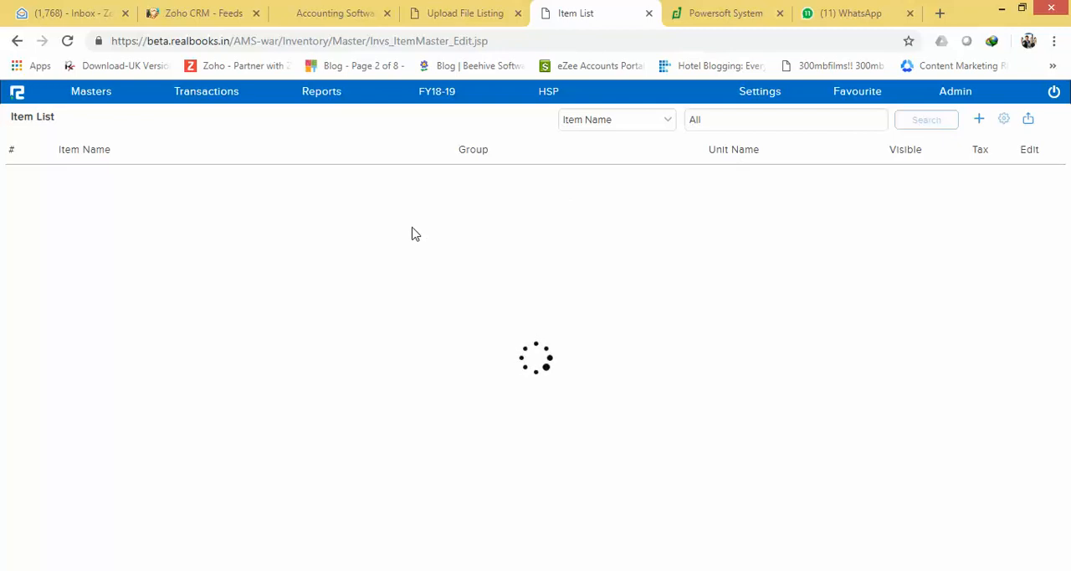
pyautogui.moveTo(585, 292)
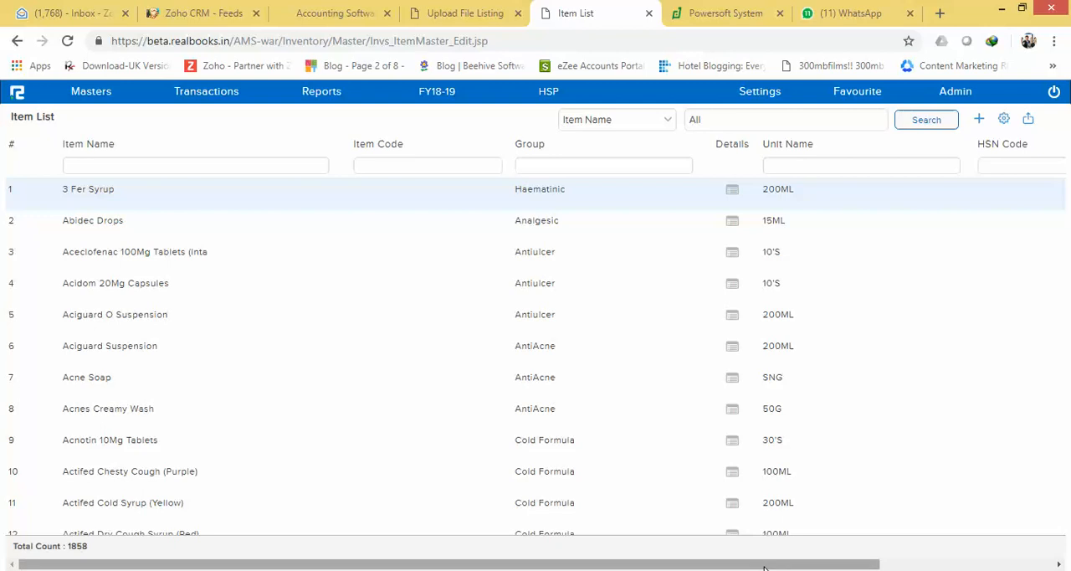
pyautogui.hscroll(3)
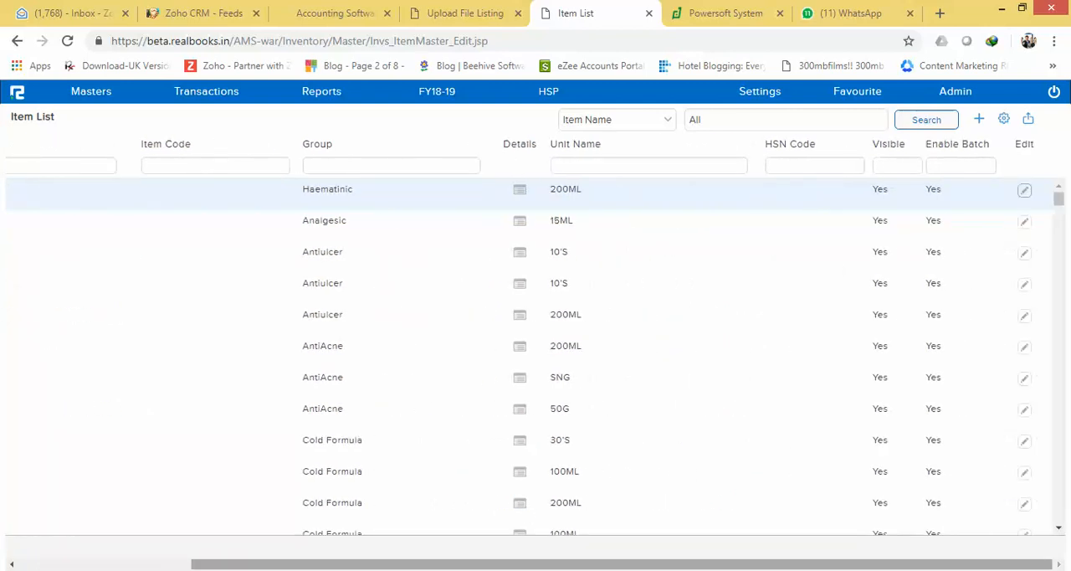
pyautogui.moveTo(504, 539)
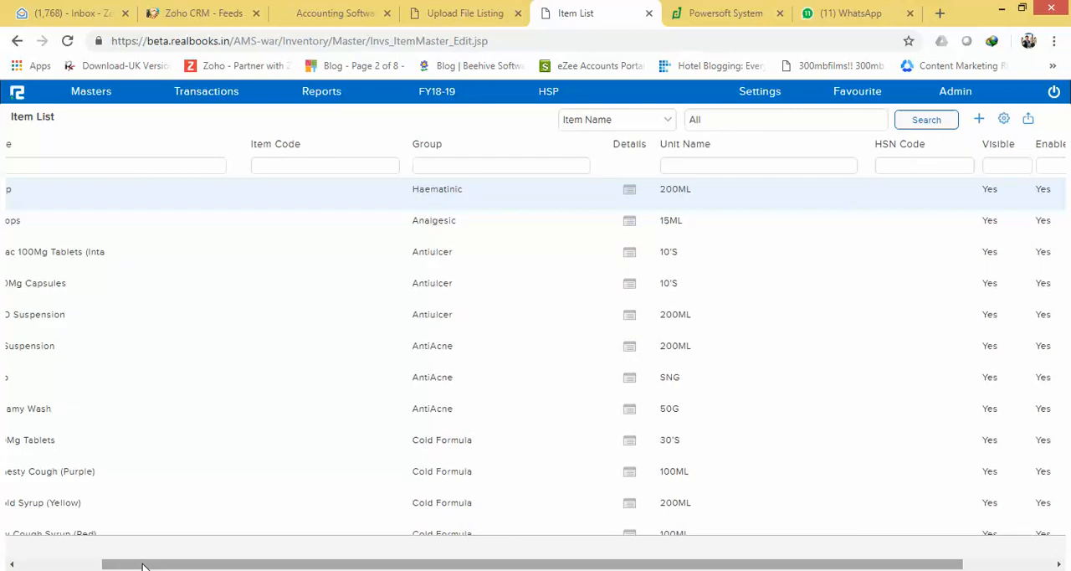
pyautogui.hscroll(-3)
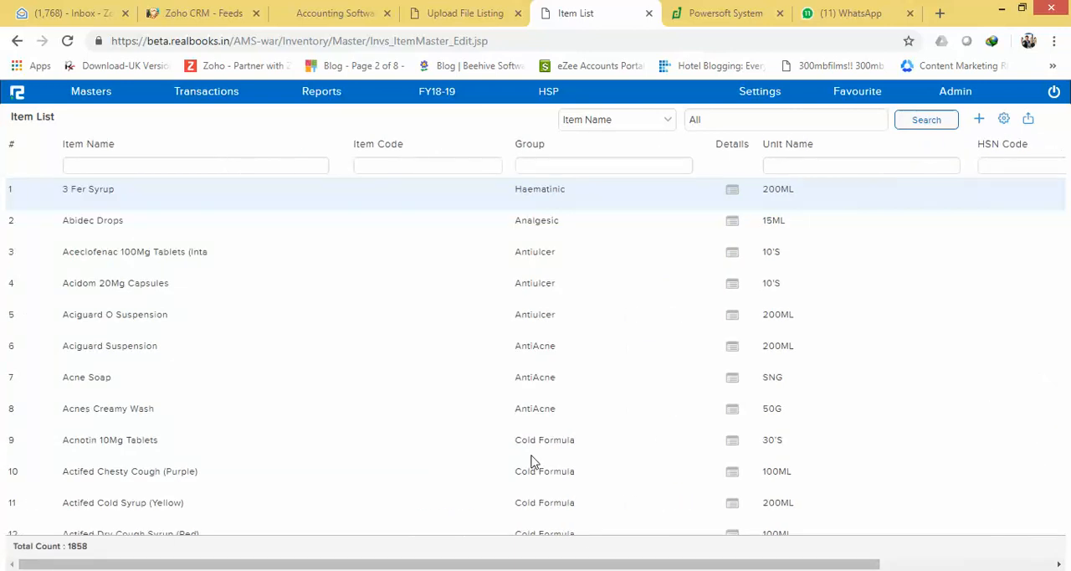
pyautogui.moveTo(614, 242)
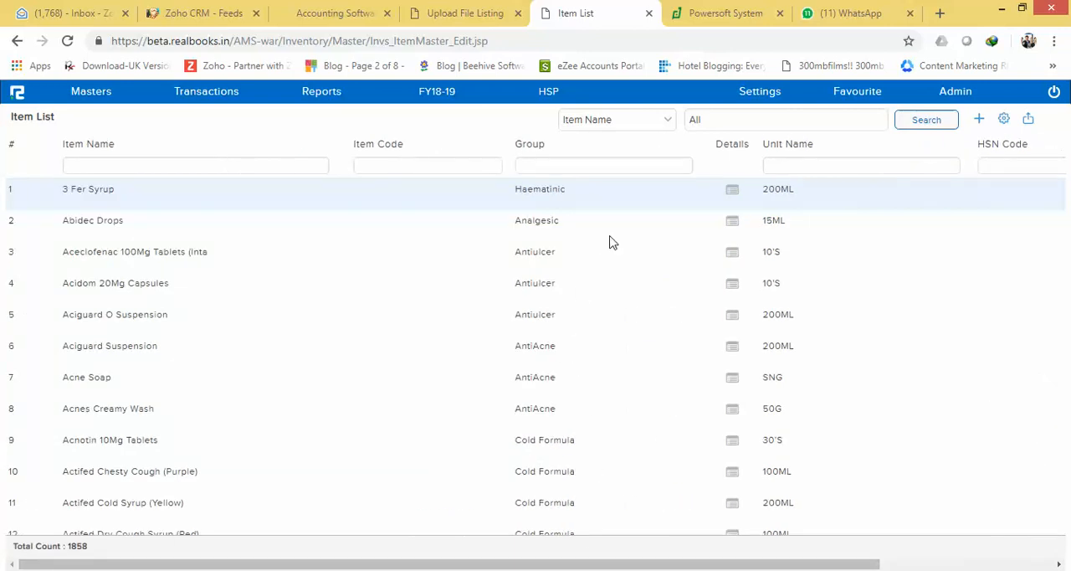